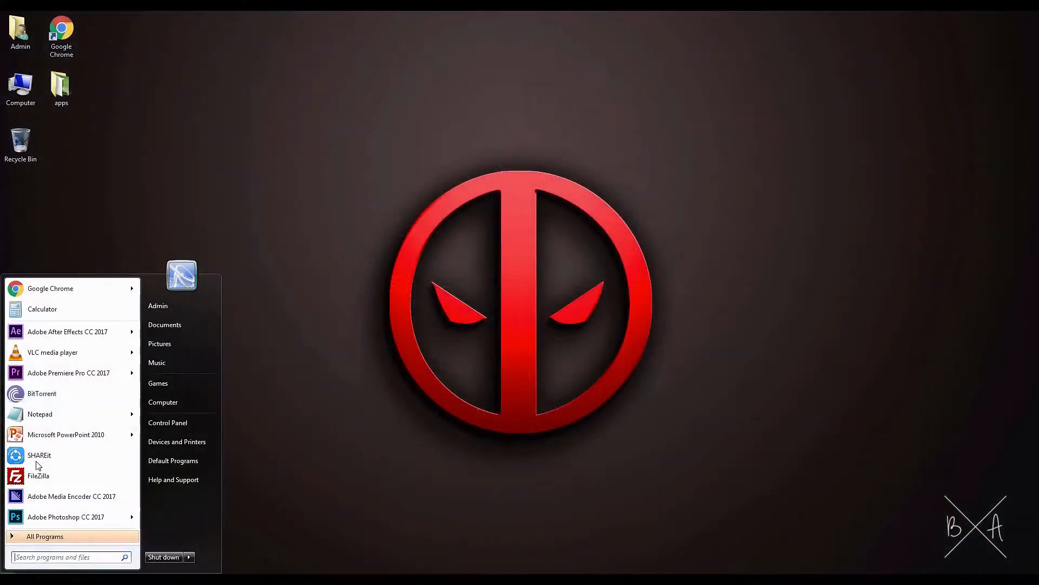
Launch Adobe Premiere Pro CC 2017 from the Start menu.
left_click(68, 373)
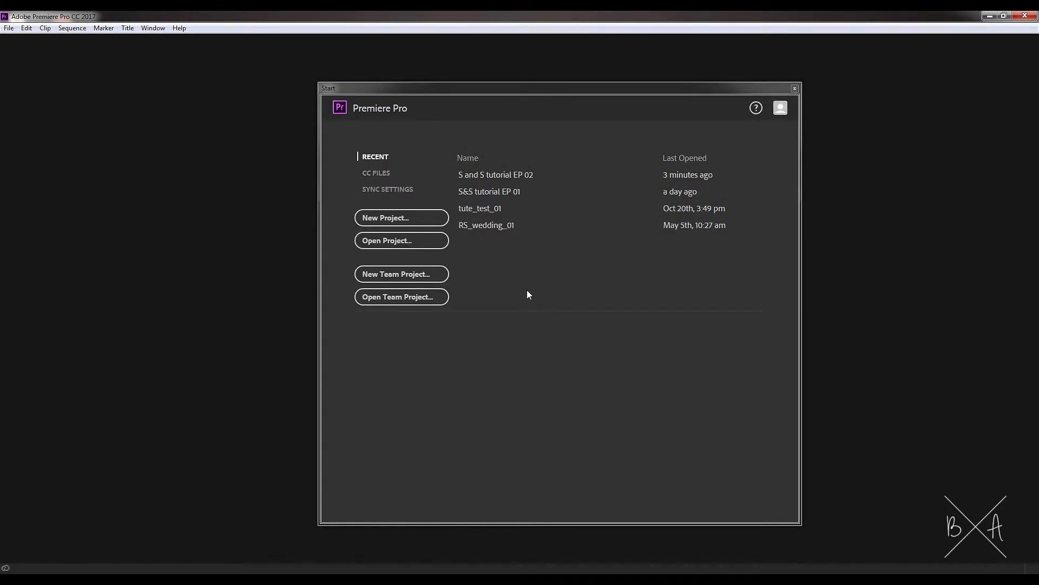
mouse_move(516, 179)
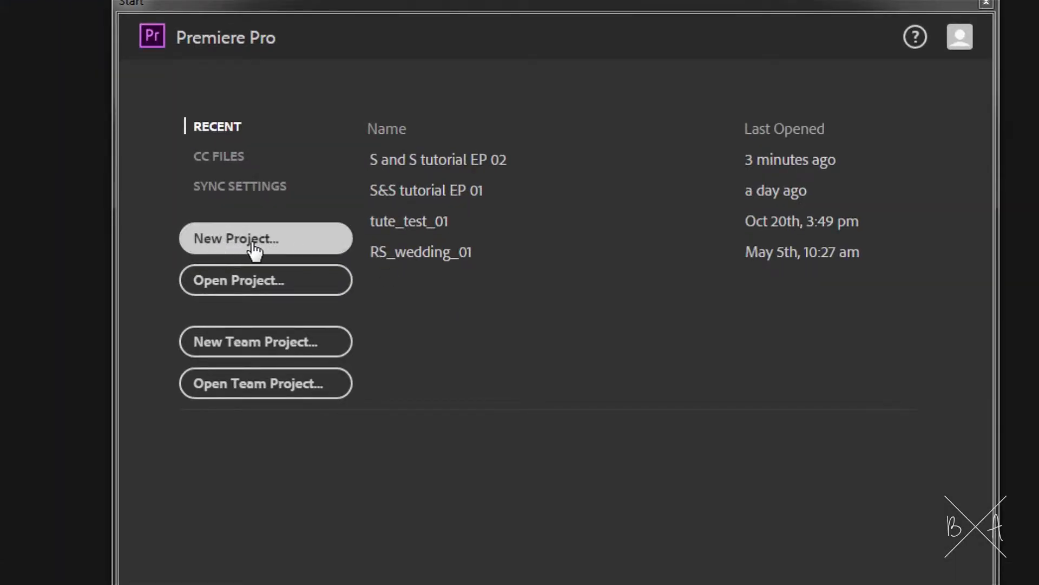
Start a new project and name it 'Episode 02' in place of Untitled.
left_click(265, 238)
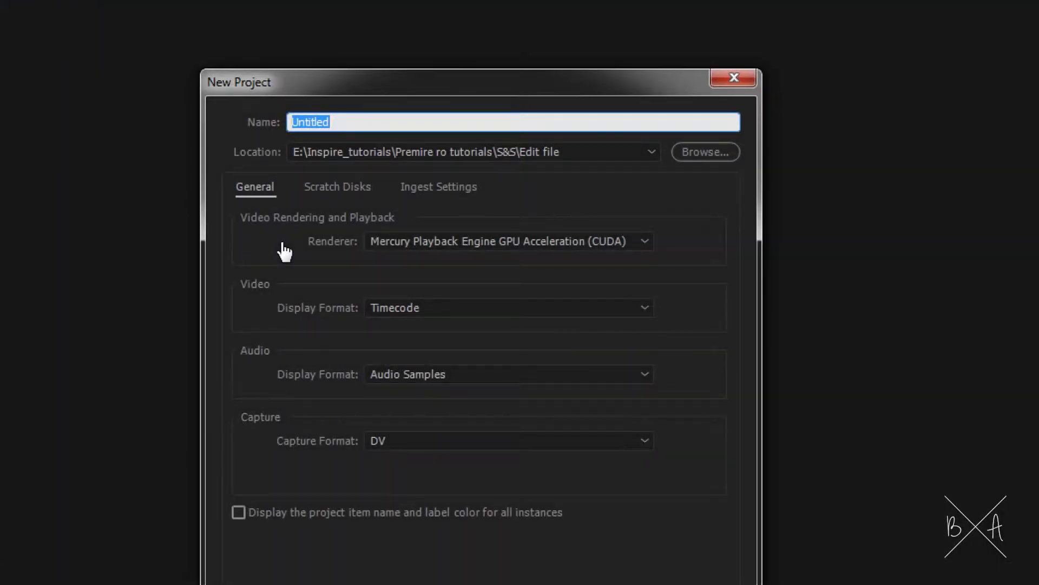
left_click(334, 122)
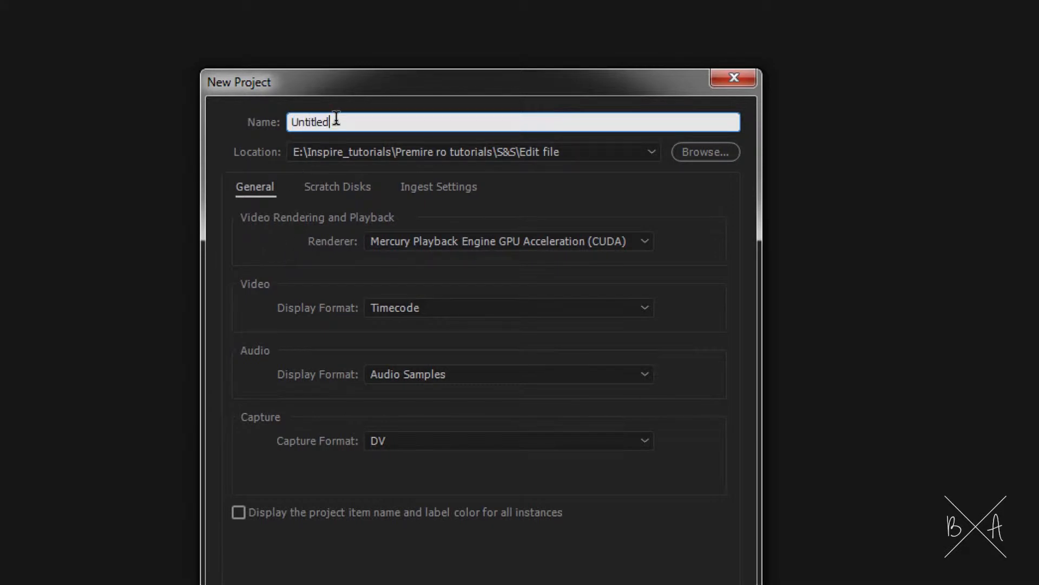
double_click(309, 121)
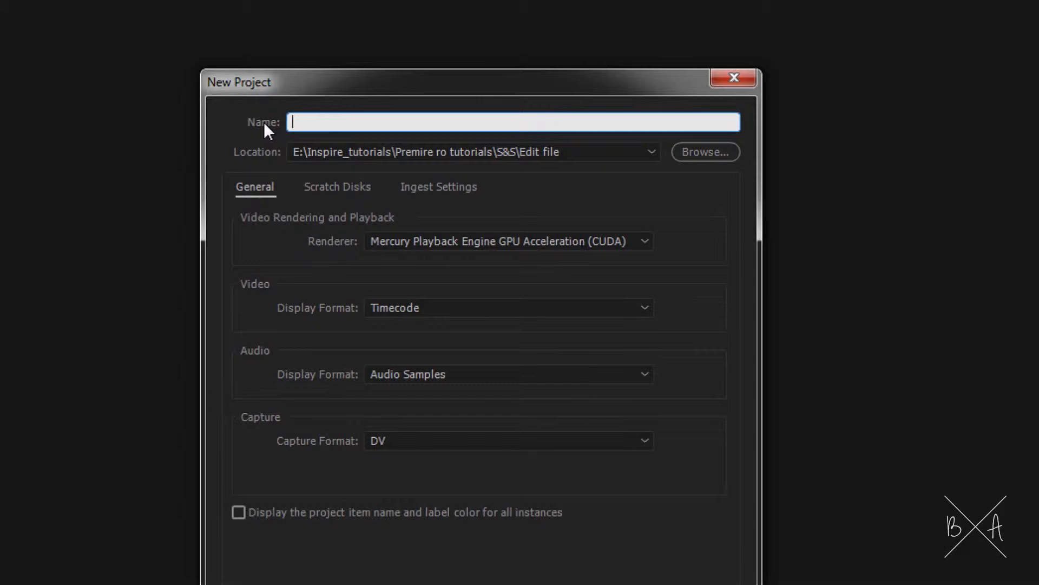
type("Episode 02")
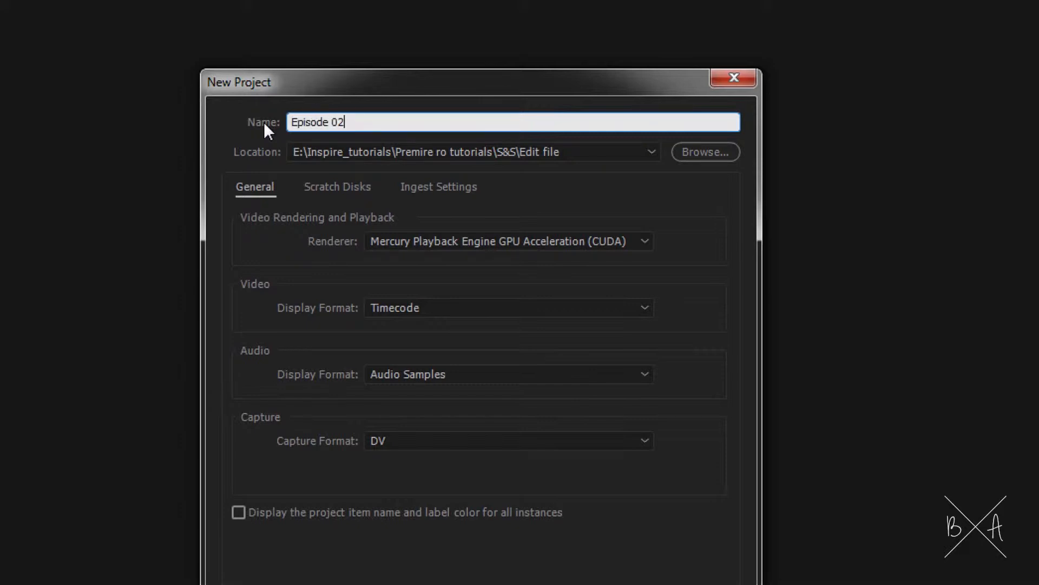
Set the save location to the S&S > Edit file folder and create the project.
left_click(704, 151)
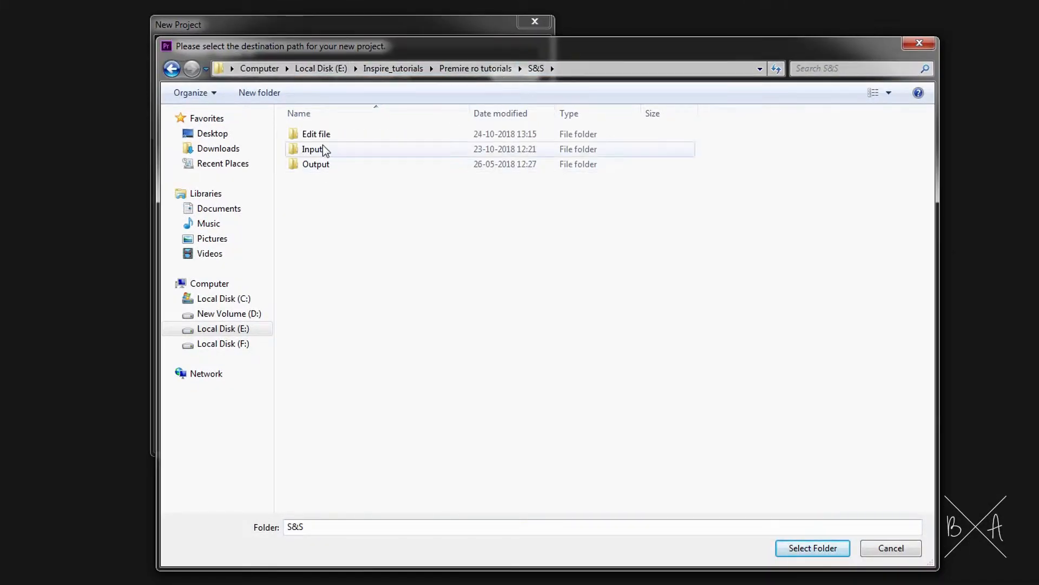
left_click(312, 148)
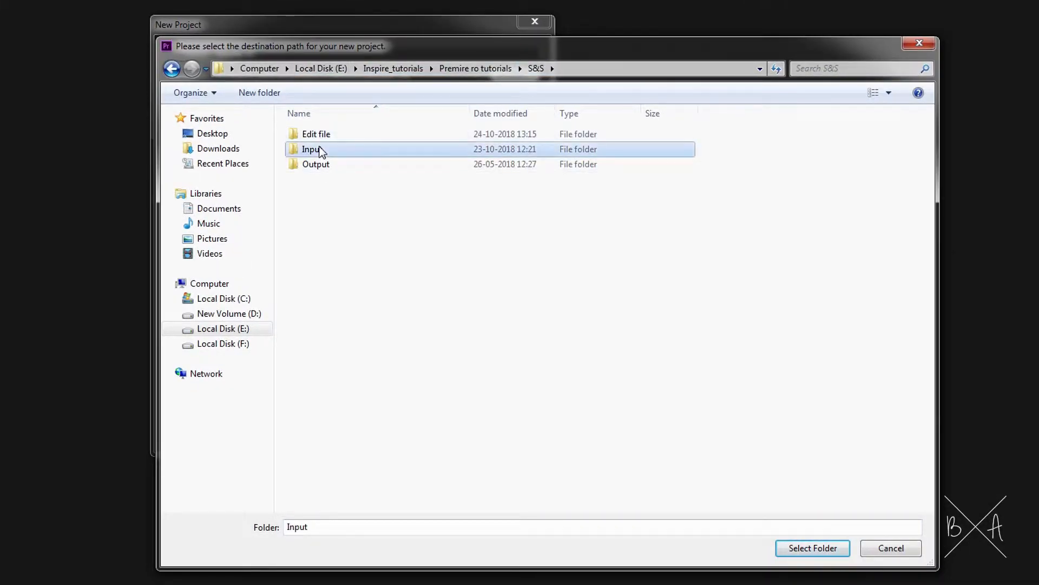
double_click(311, 148)
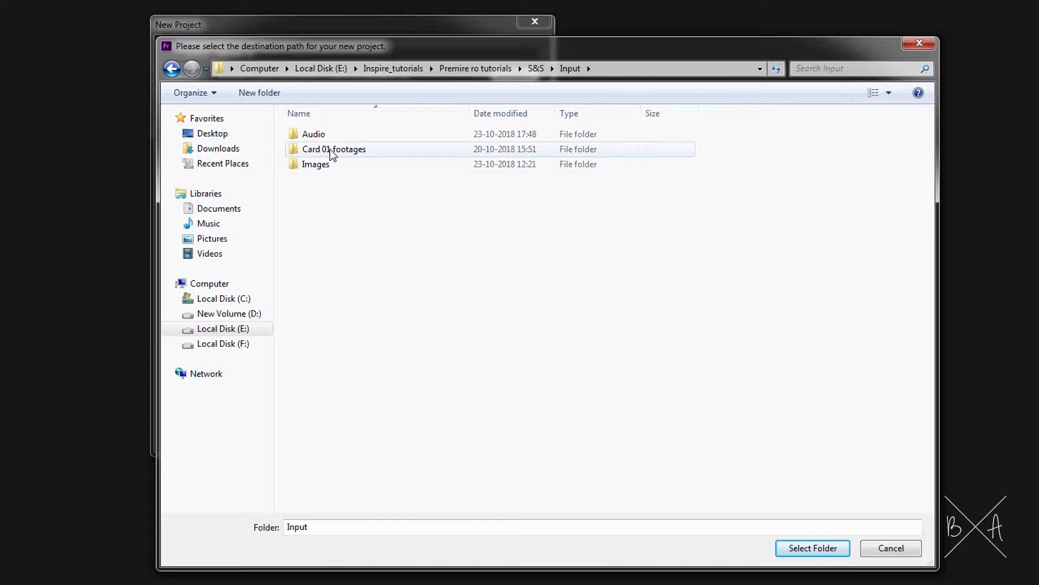
left_click(536, 68)
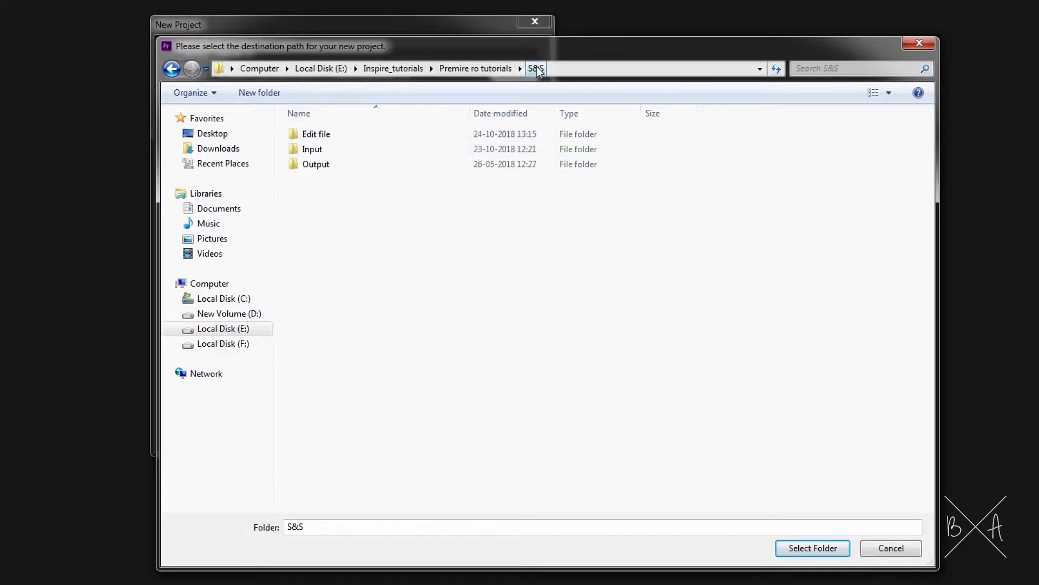
double_click(317, 133)
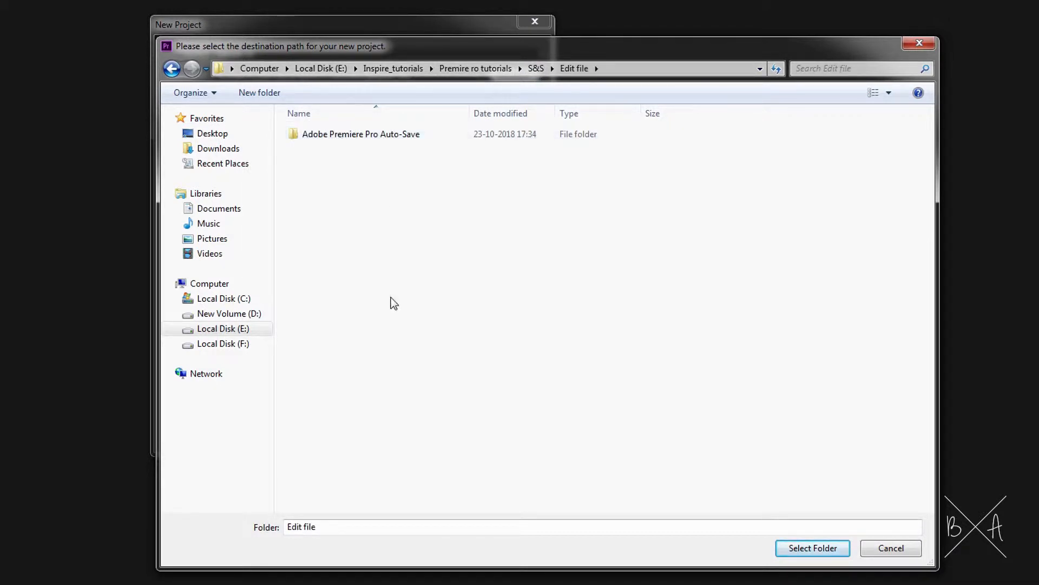
left_click(812, 548)
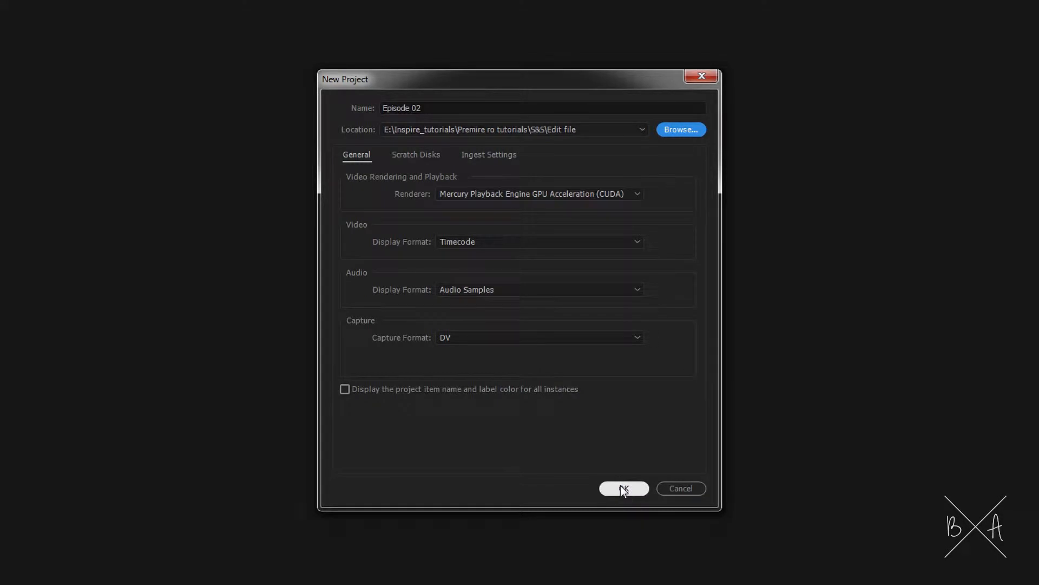
left_click(623, 488)
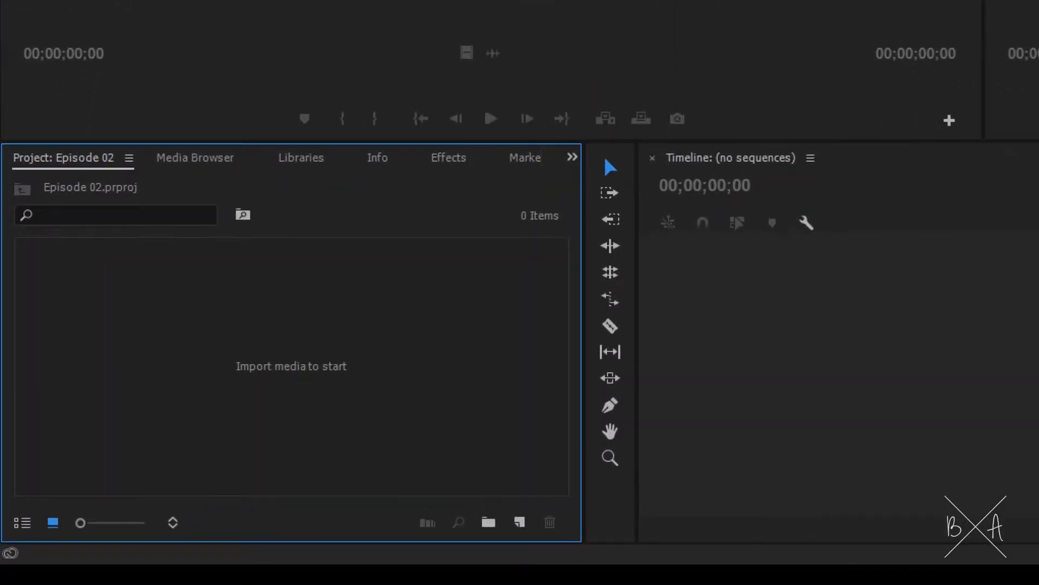
mouse_move(36, 169)
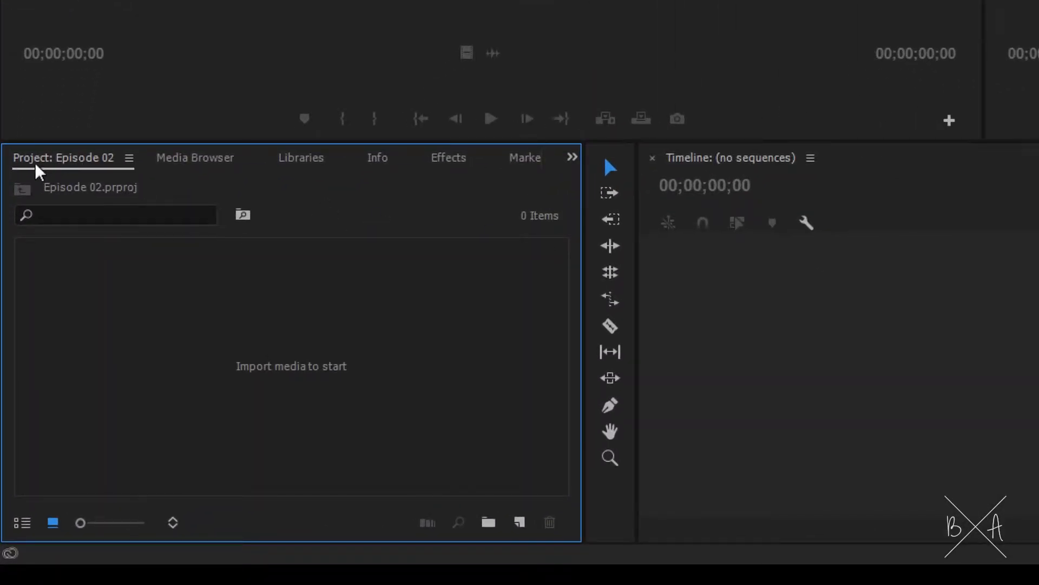
mouse_move(296, 389)
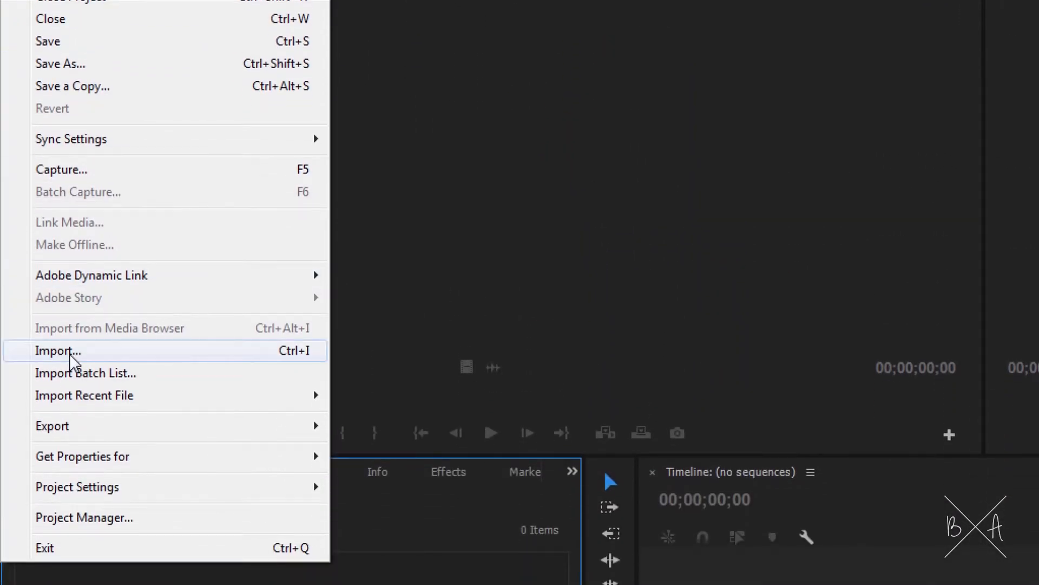
Import all the Card 01 footage clips into the project.
left_click(58, 350)
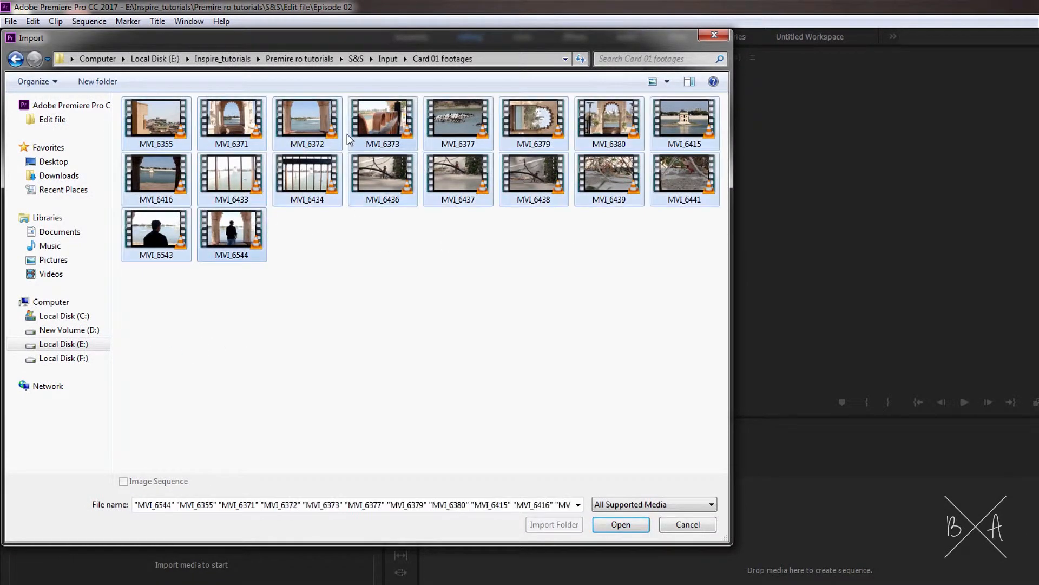
left_click(619, 525)
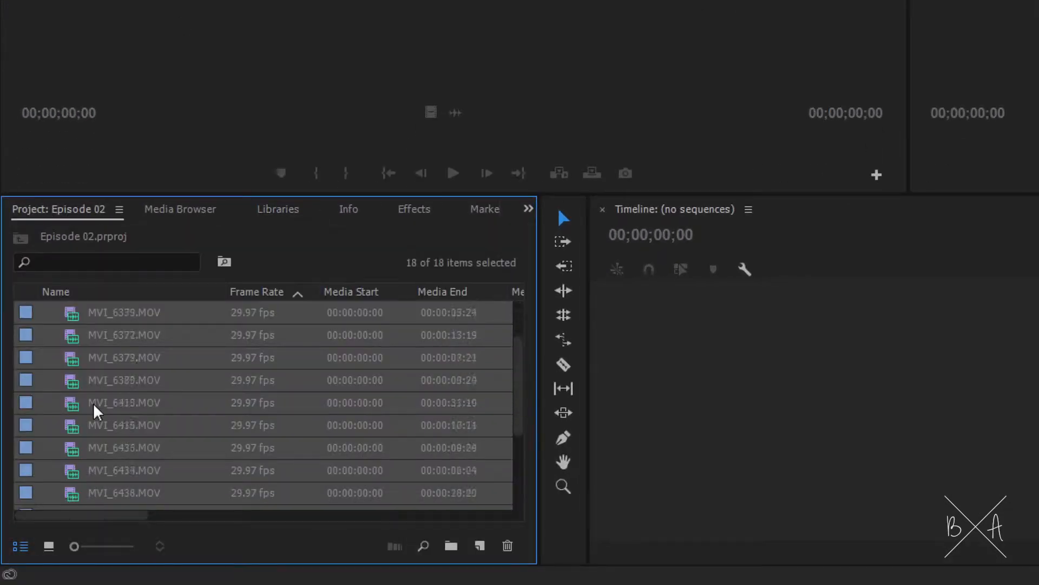
scroll("down", 3)
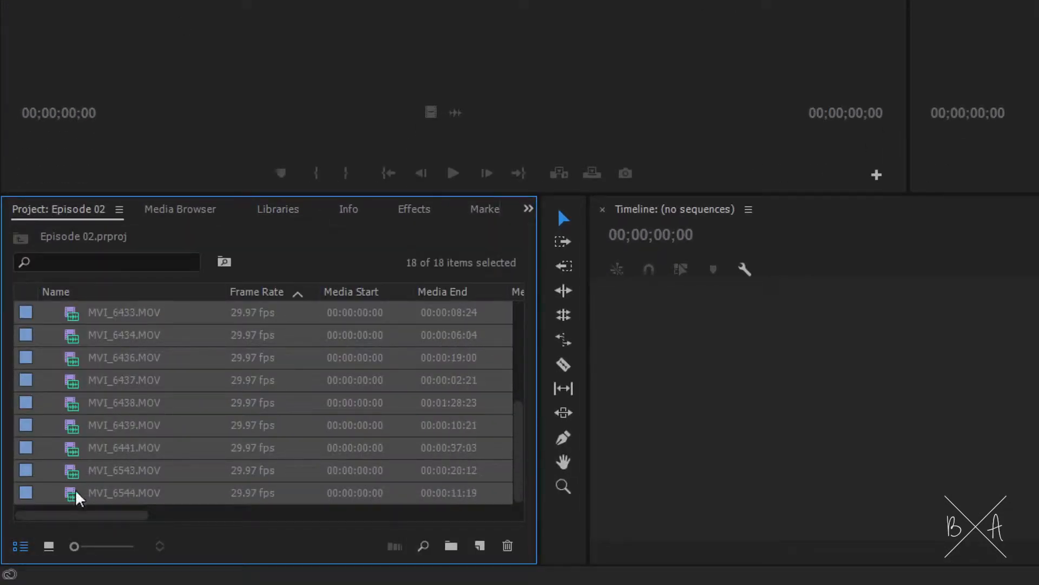
Group the imported clips into a new bin named for the videos.
left_click(450, 546)
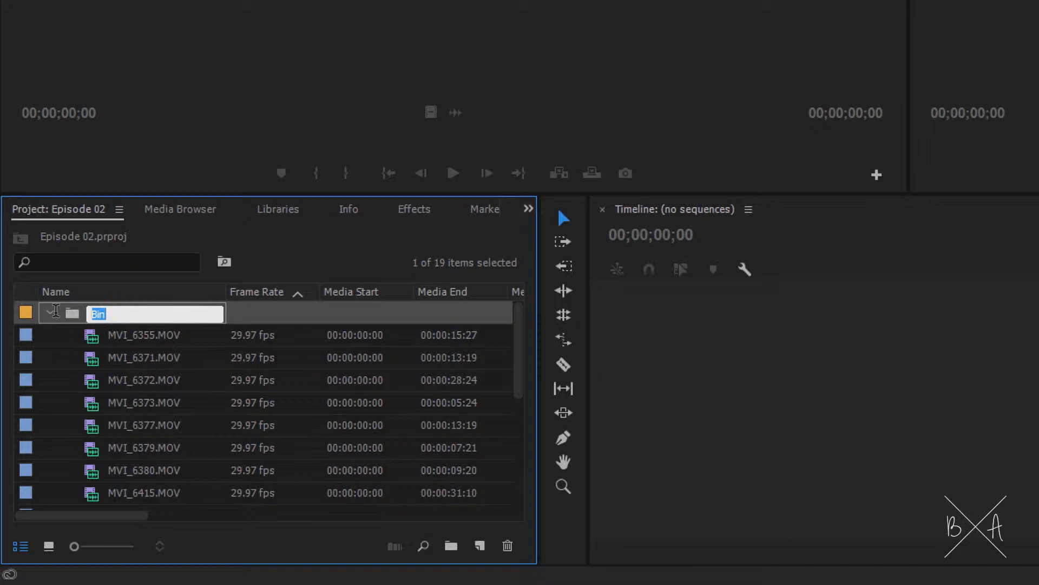
type("Videos")
type("Footages")
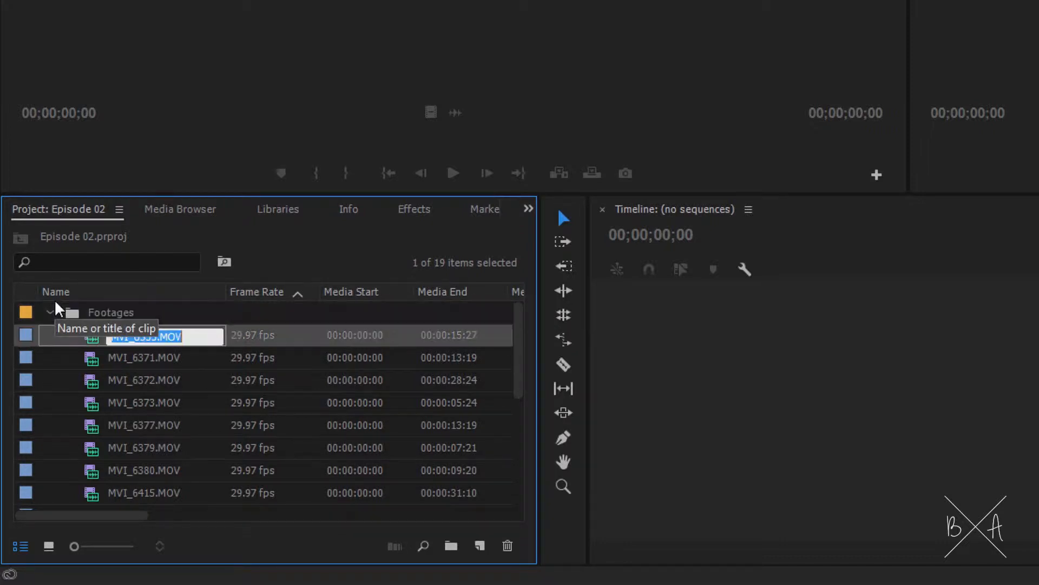
left_click(8, 27)
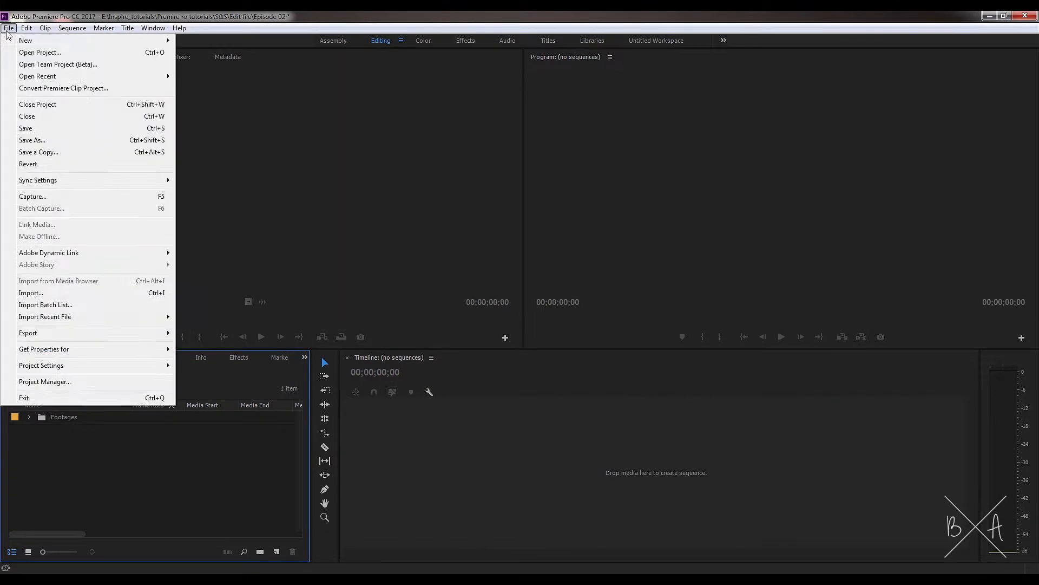
Dismiss the File menu without choosing a command.
left_click(30, 292)
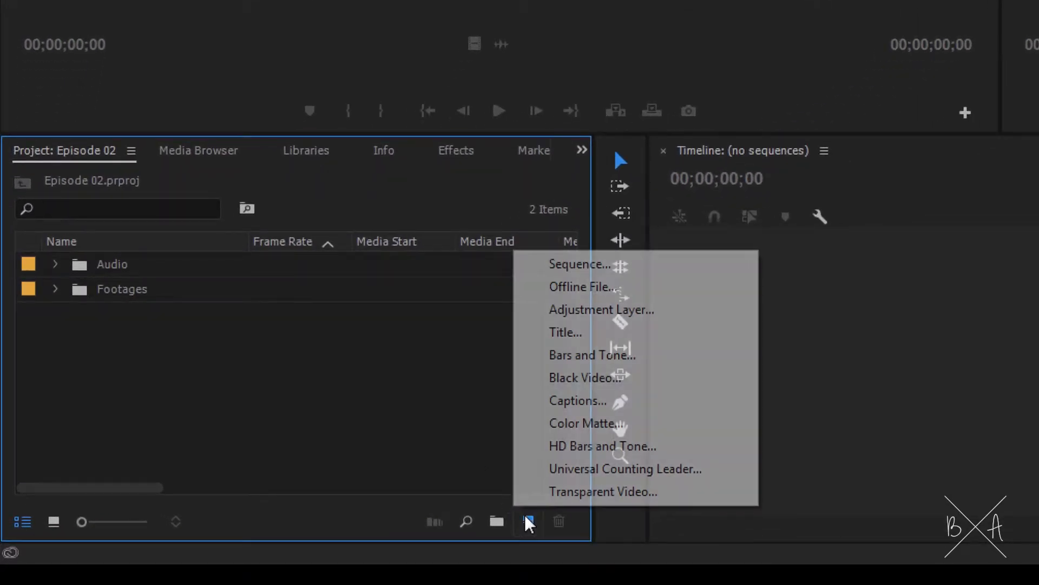
mouse_move(665, 264)
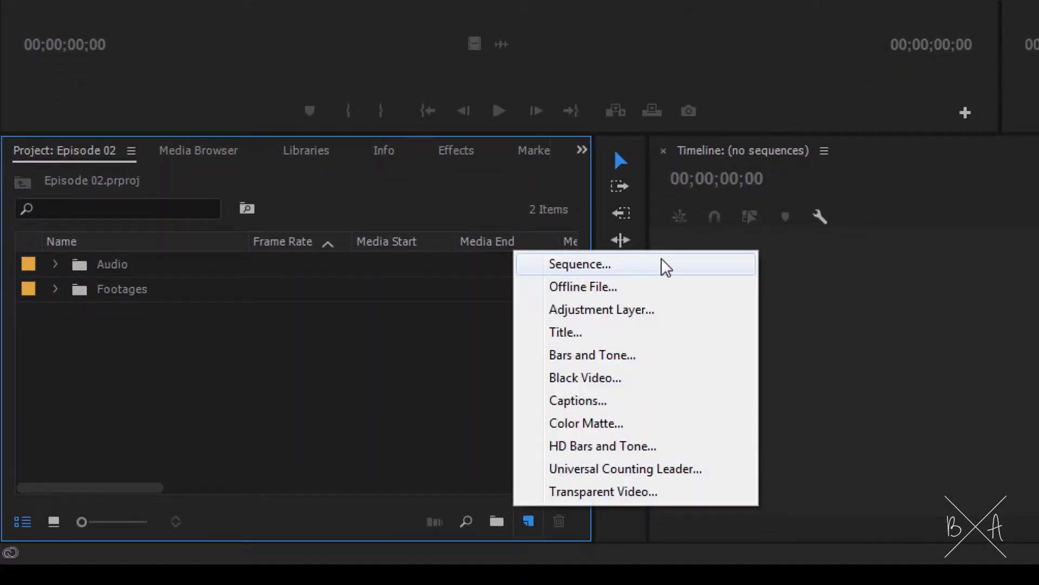
Create a sequence named 'Episode 02' from the RED R3D 1080p 16x9 25 preset.
left_click(579, 264)
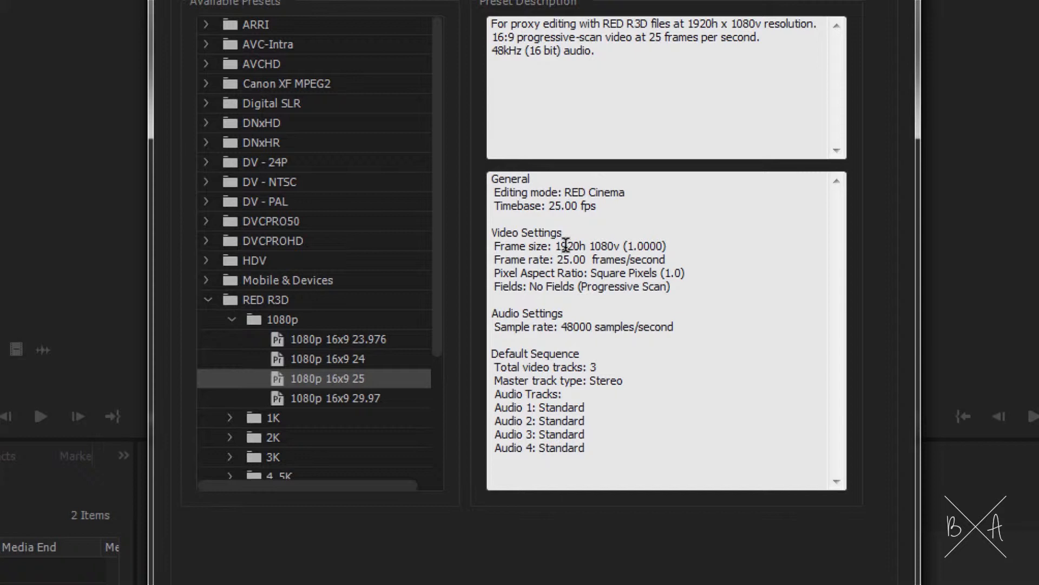
double_click(610, 246)
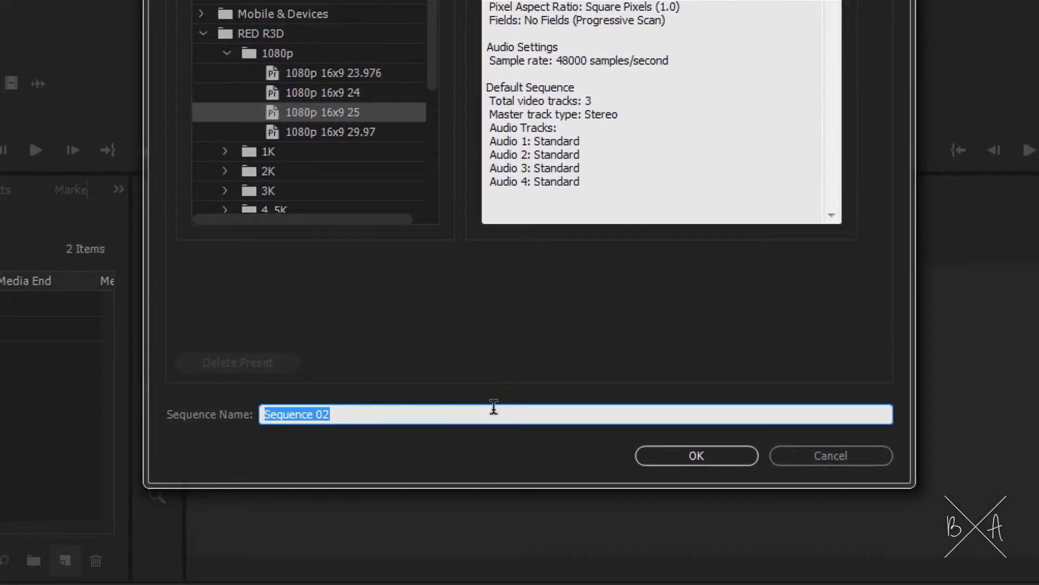
type("Episode 02")
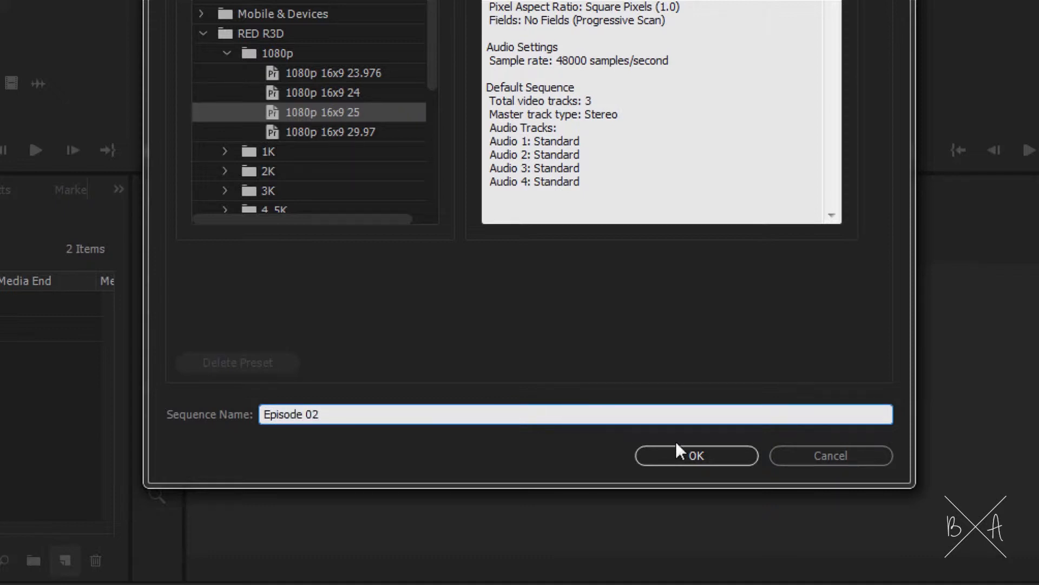
left_click(696, 455)
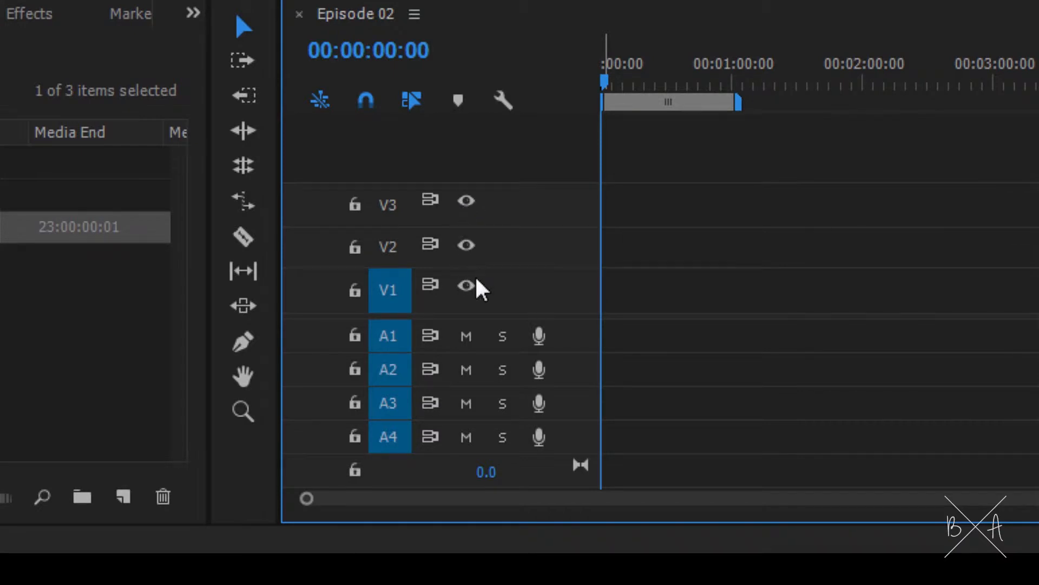
left_click(466, 336)
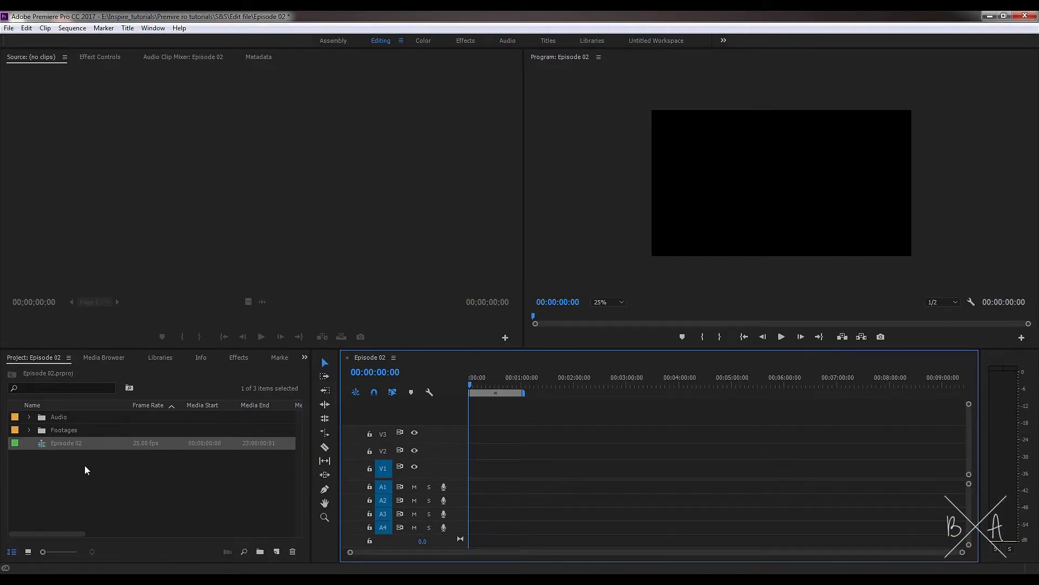
left_click(64, 429)
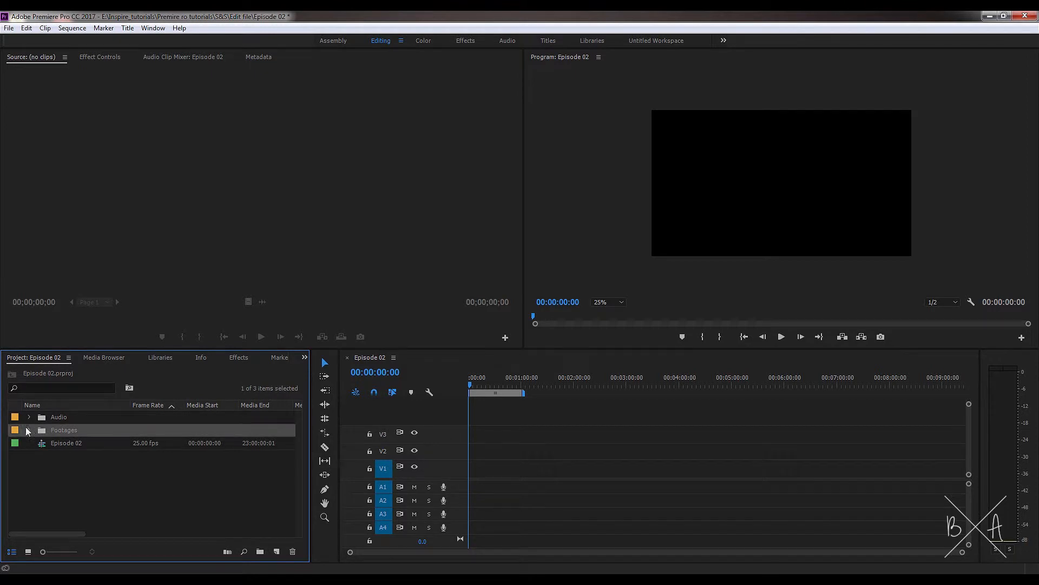
Expand the Footages bin and mark the In/Out range of MVI_6355 in the Source Monitor.
left_click(29, 429)
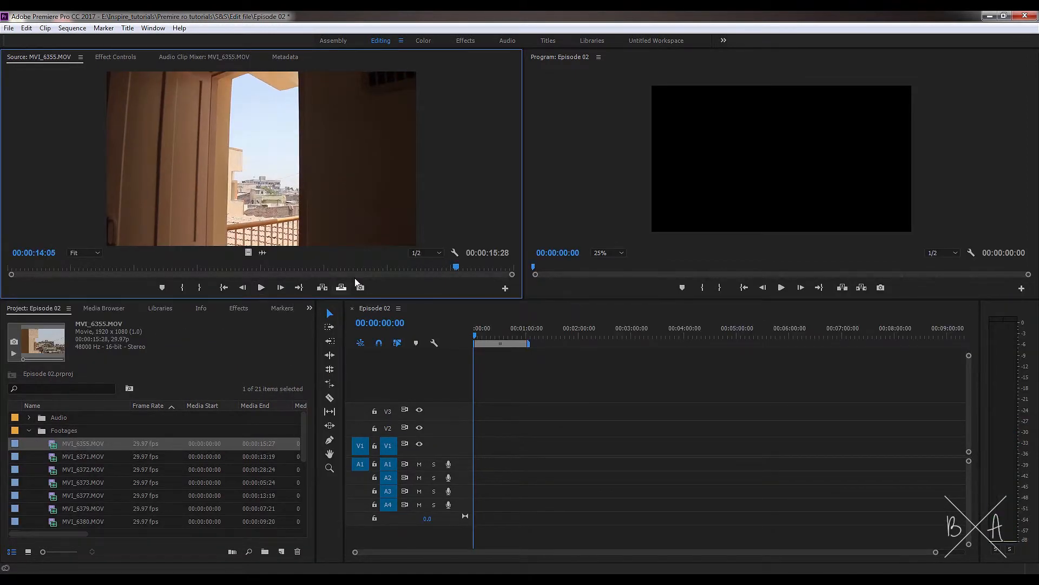
left_click(260, 287)
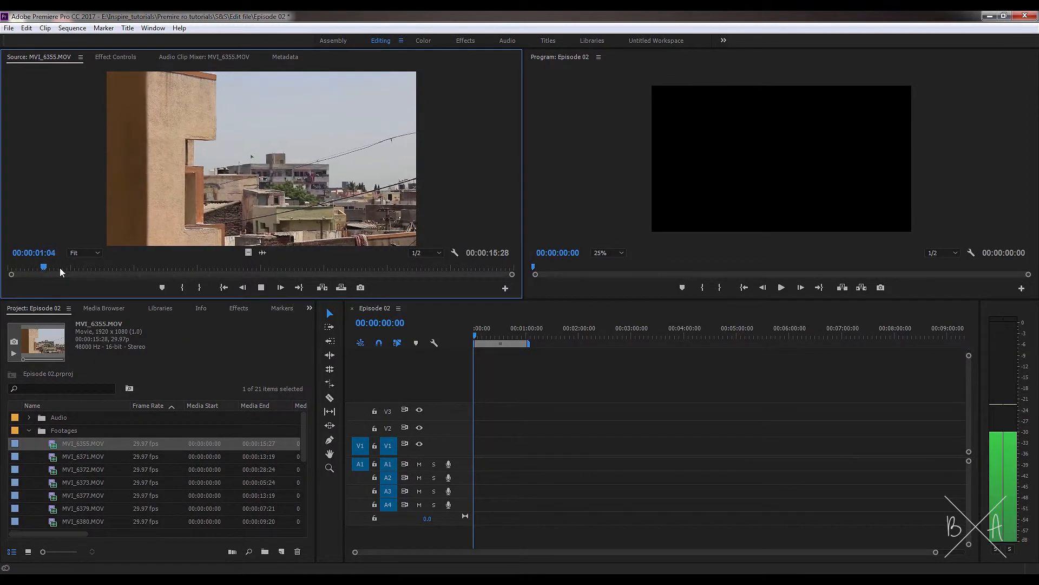
left_click_drag(44, 266, 86, 266)
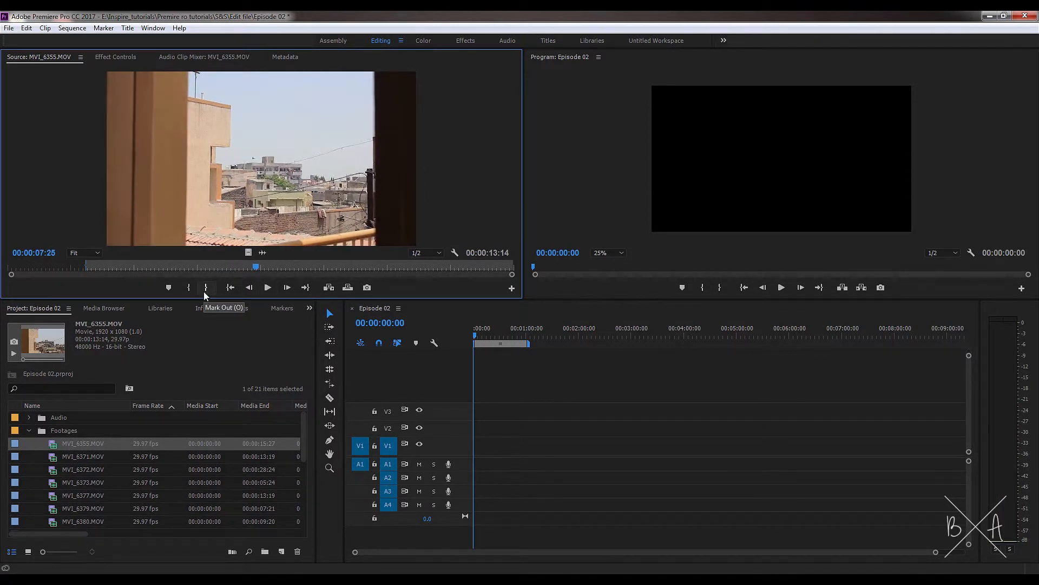
left_click(206, 287)
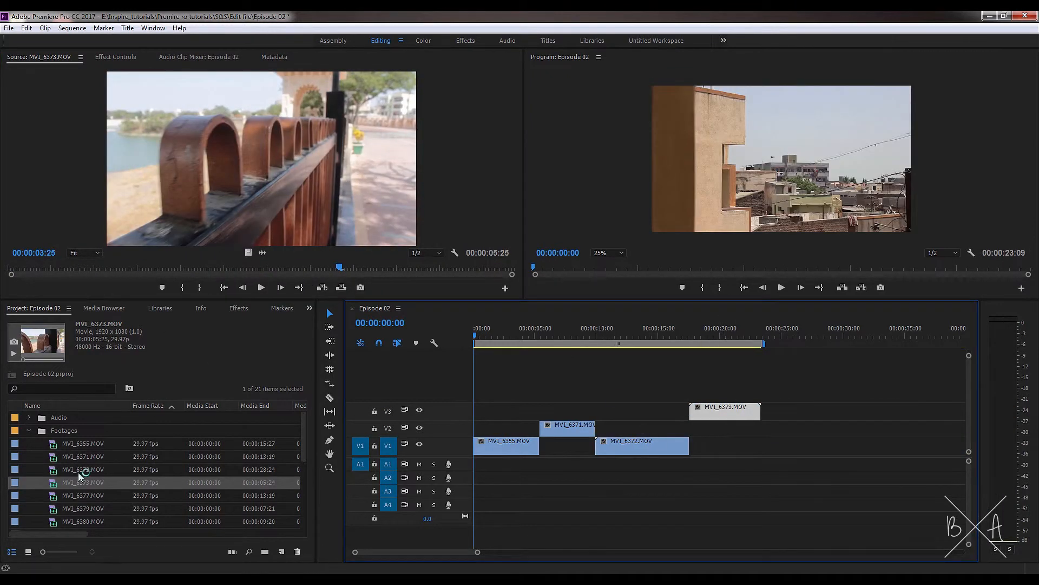
Load the next Footages clip for previewing and place it toward the timeline.
double_click(83, 481)
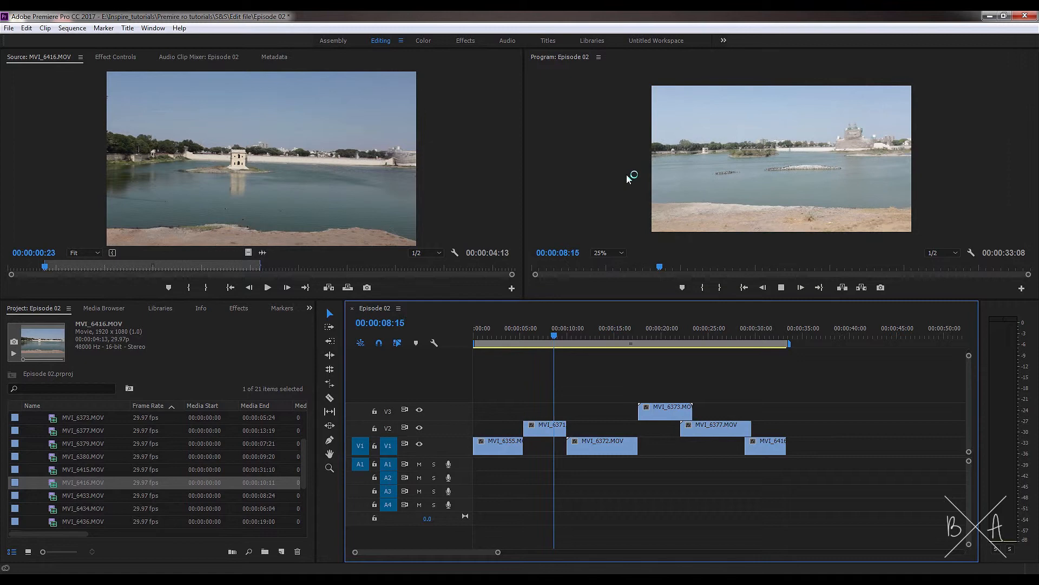
left_click(615, 327)
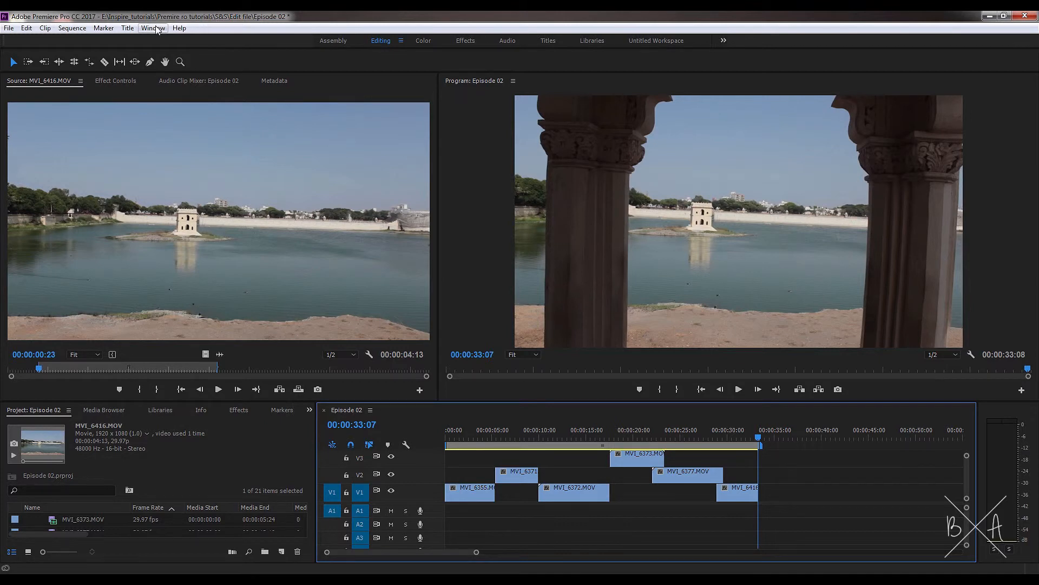
left_click(151, 27)
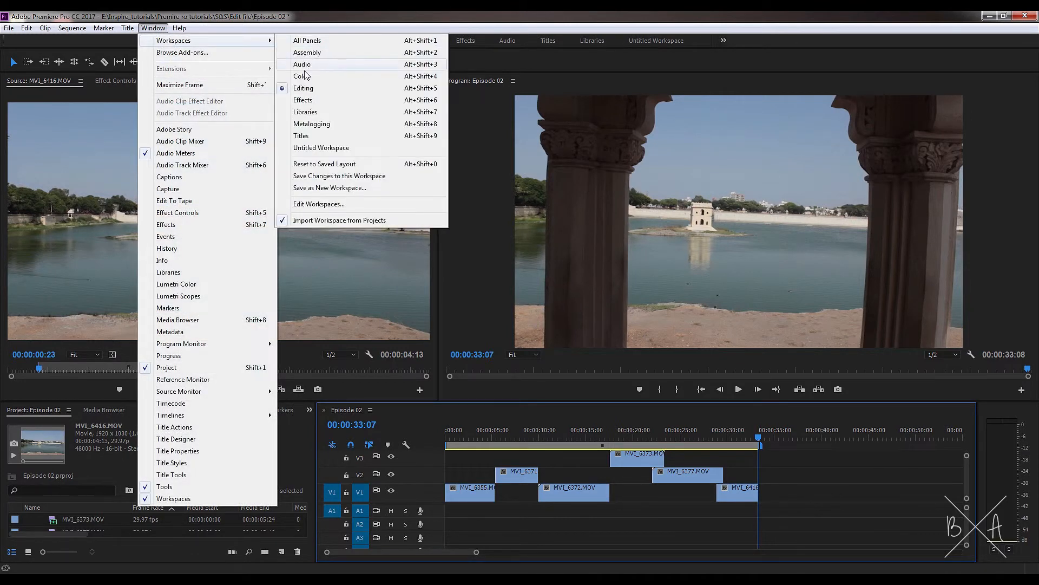
left_click(303, 88)
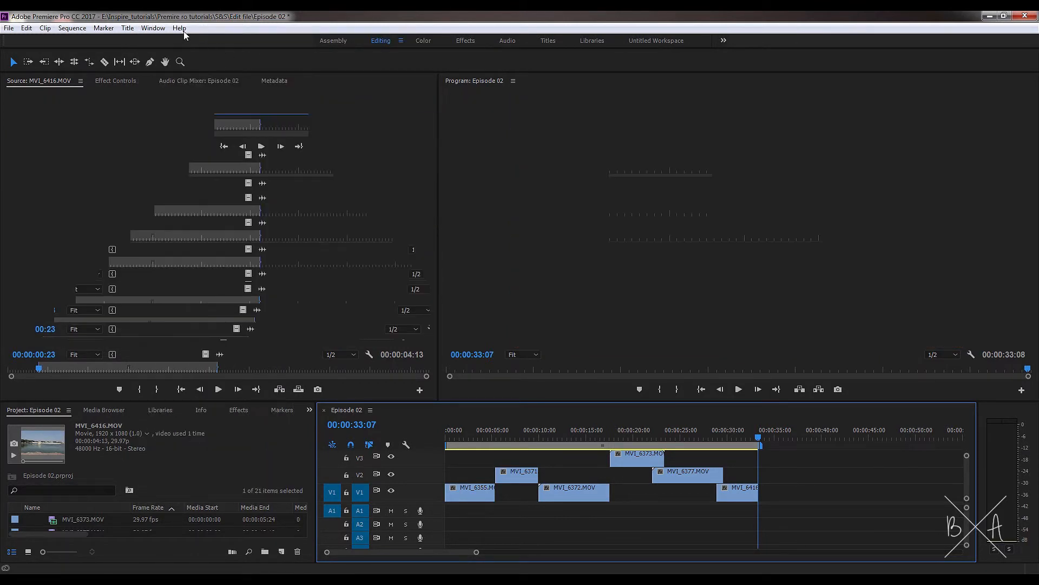
left_click(153, 27)
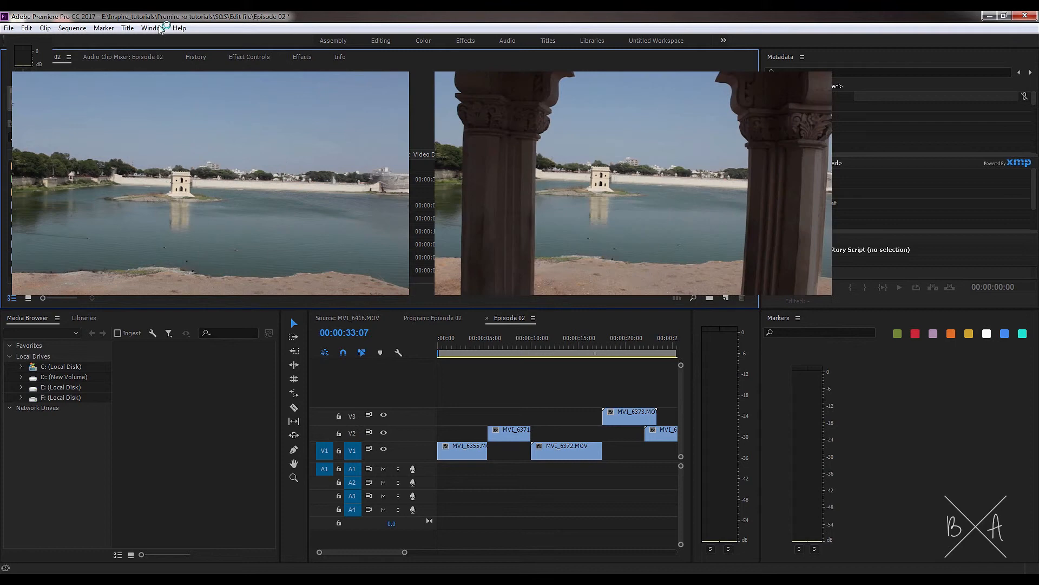
left_click(153, 28)
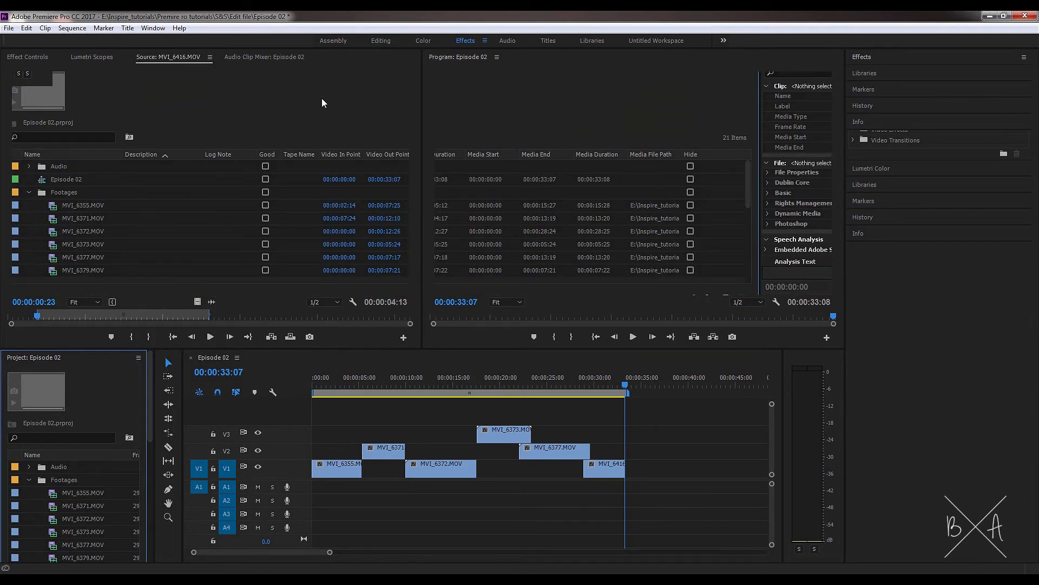
left_click(380, 41)
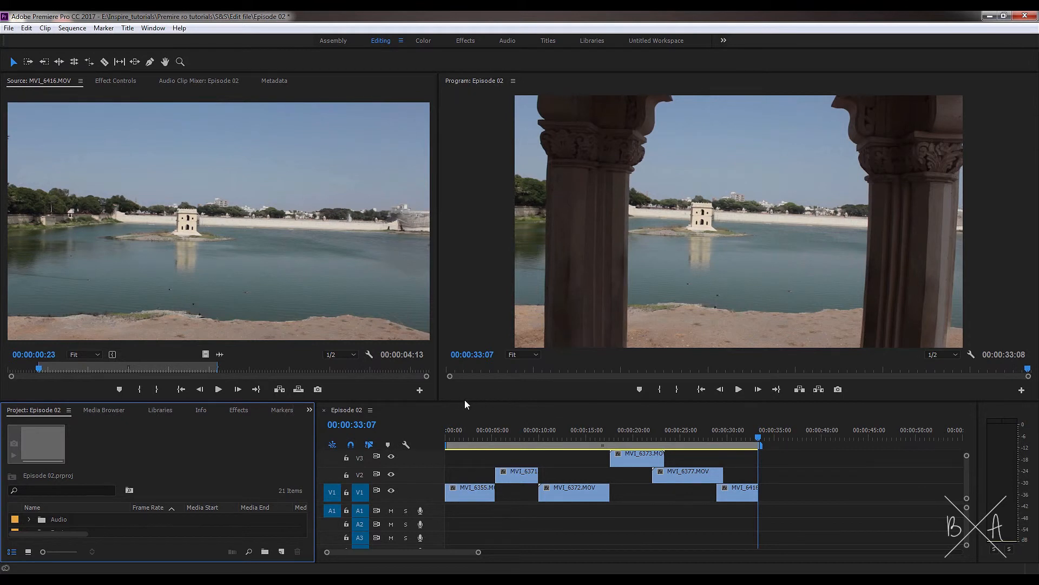
mouse_move(472, 407)
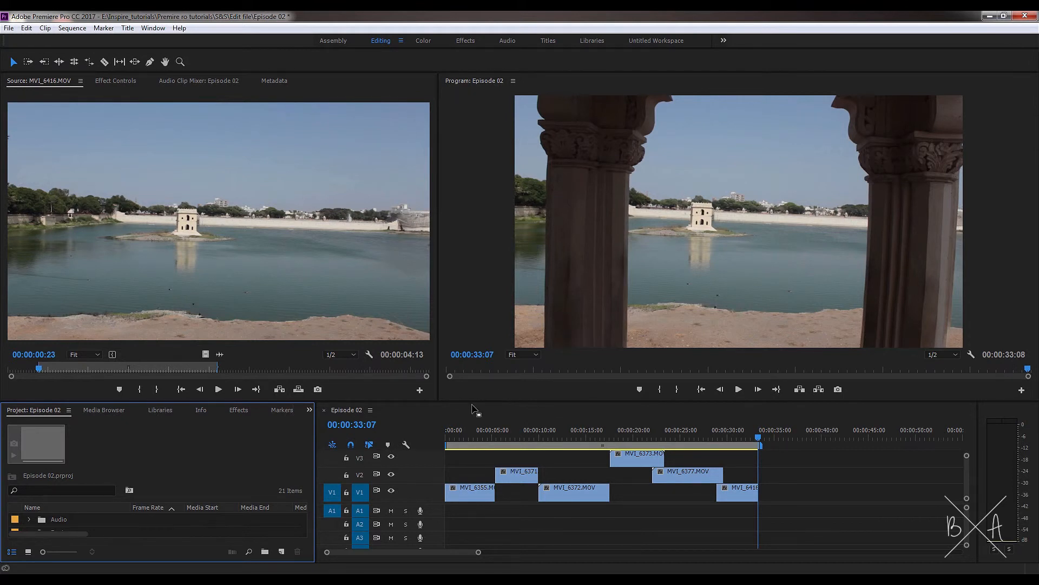